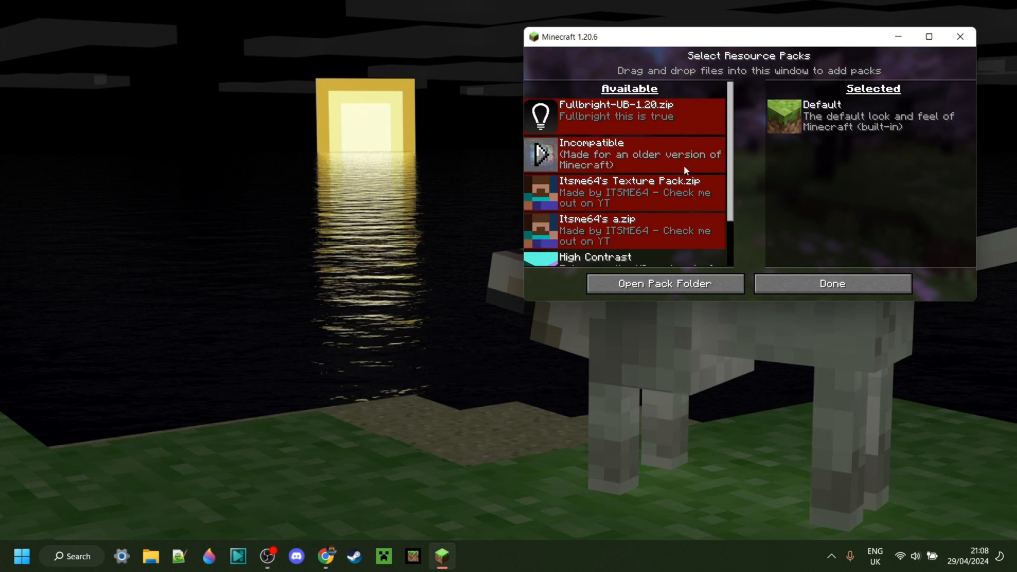
# - Scroll the resource pack list before closing Minecraft to the desktop
pyautogui.scroll(-3)
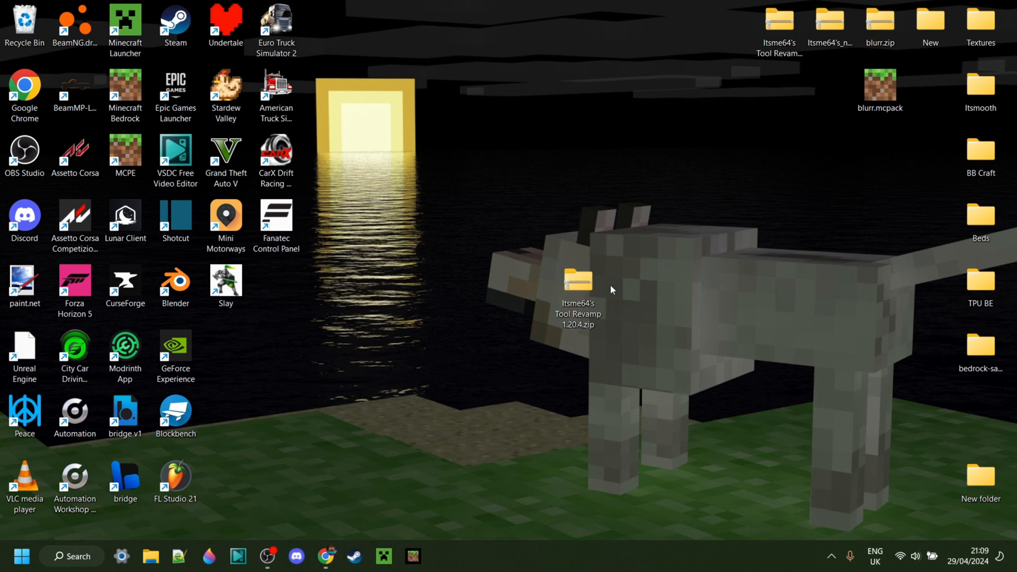
pyautogui.moveTo(580, 282)
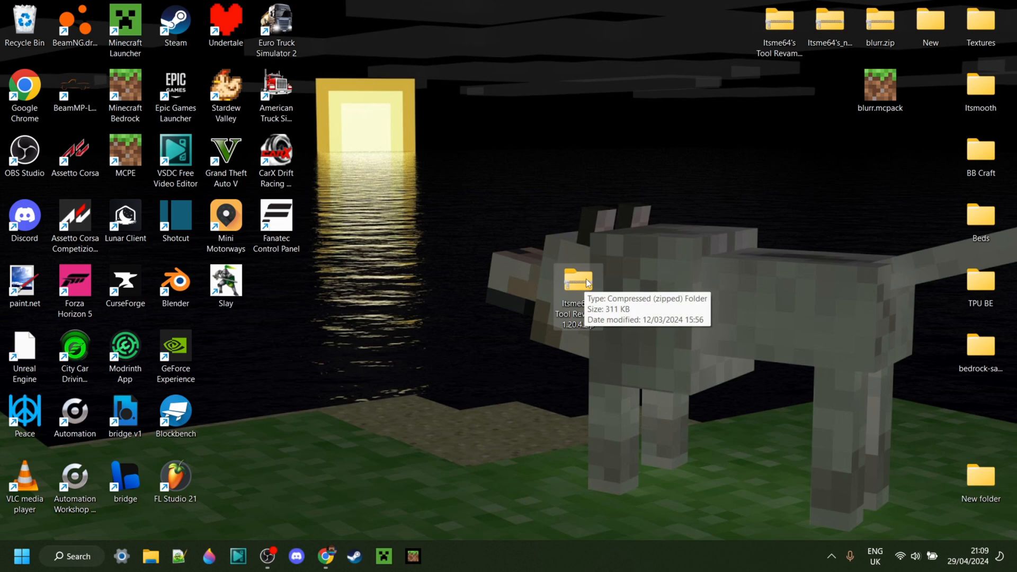
pyautogui.moveTo(599, 352)
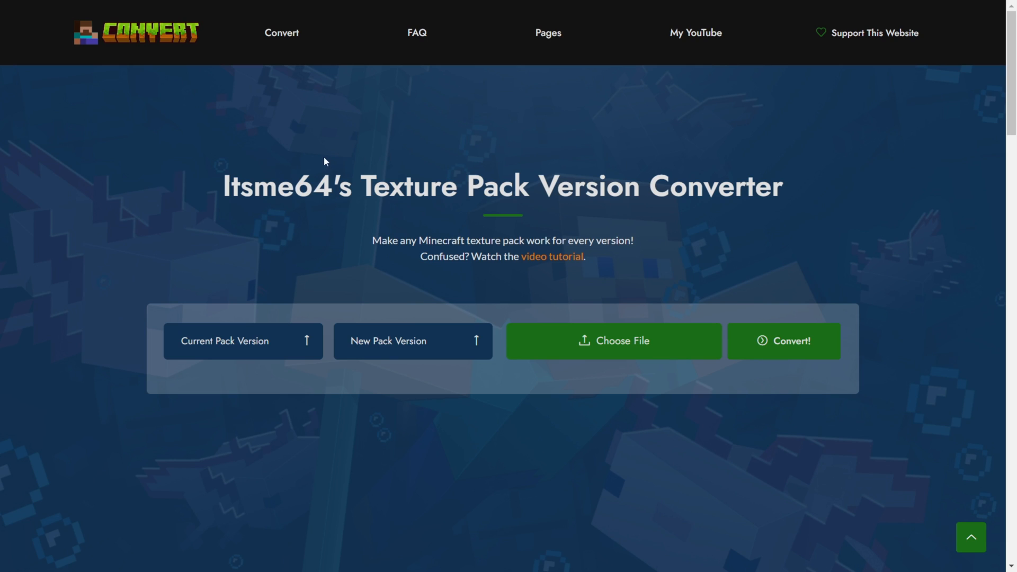
pyautogui.moveTo(215, 124)
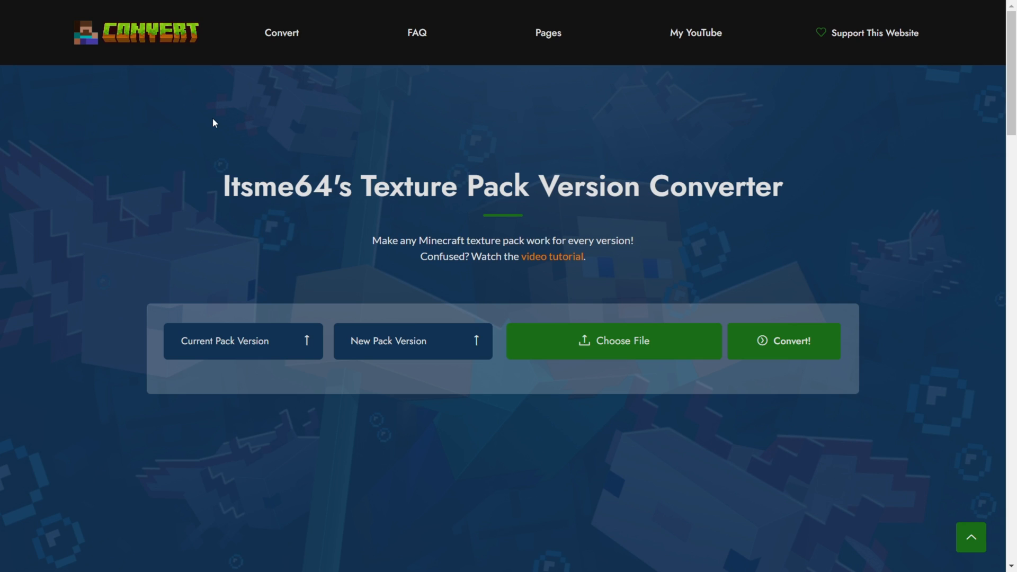
pyautogui.moveTo(225, 128)
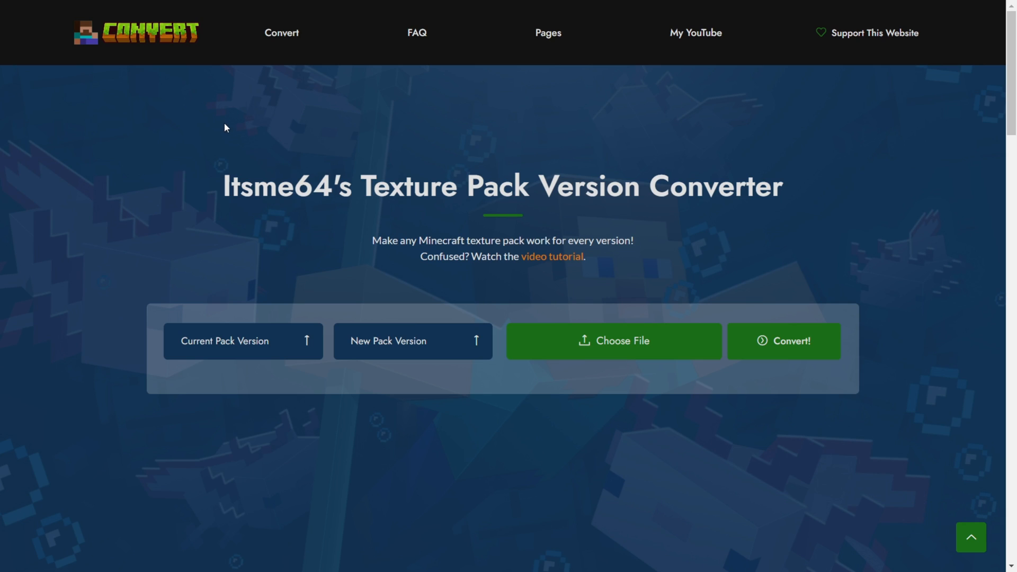
pyautogui.moveTo(335, 127)
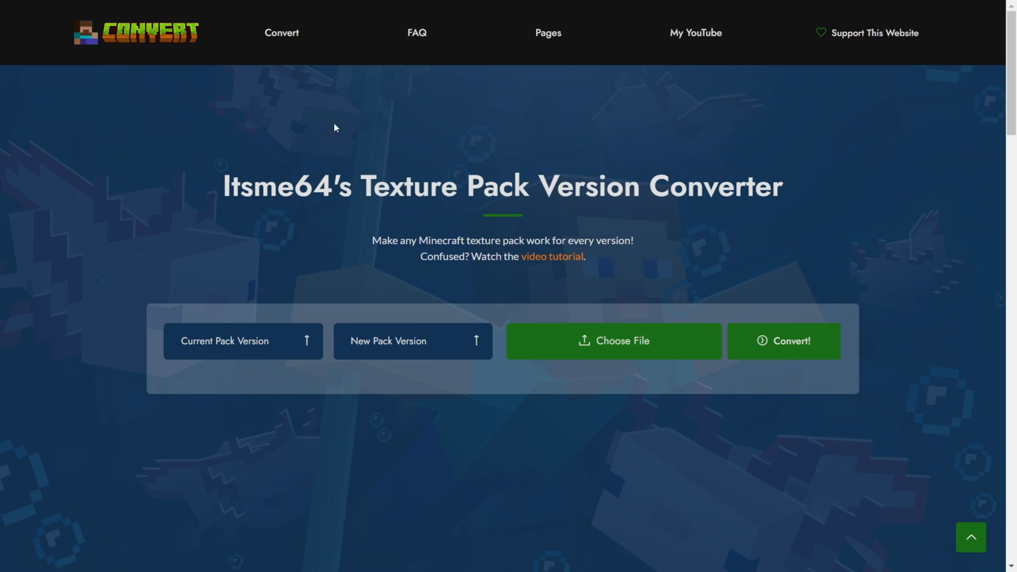
pyautogui.moveTo(473, 125)
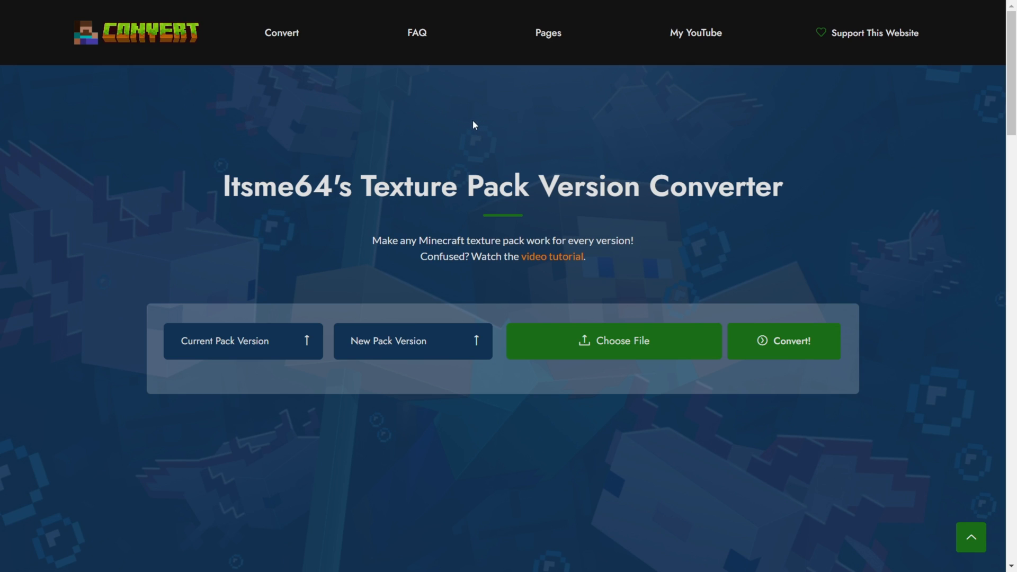
pyautogui.moveTo(559, 437)
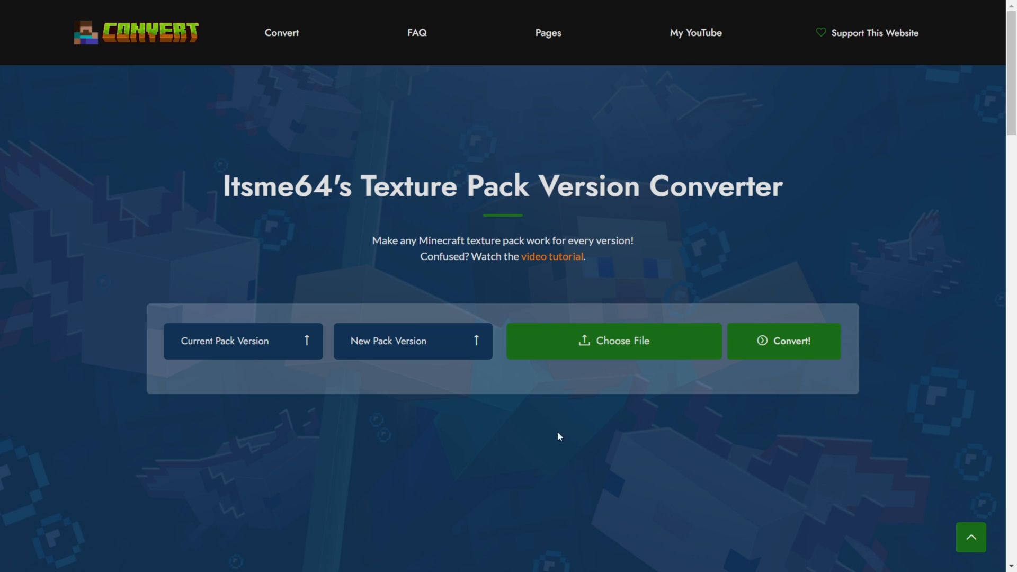
# - Choose the Itsme64's Tool Revamp zip from the Desktop as the pack to convert
pyautogui.click(613, 340)
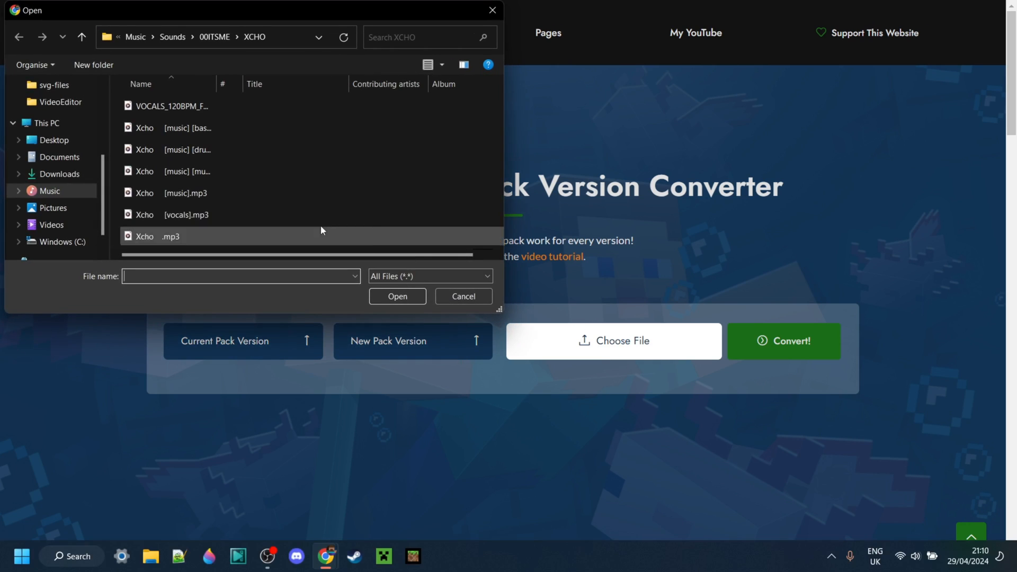
pyautogui.click(53, 140)
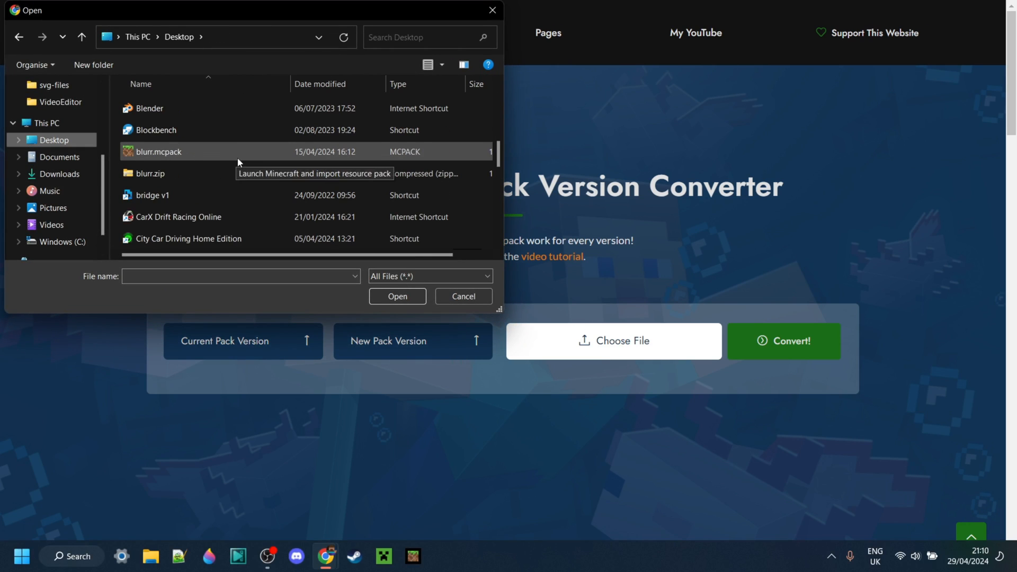
pyautogui.scroll(-3)
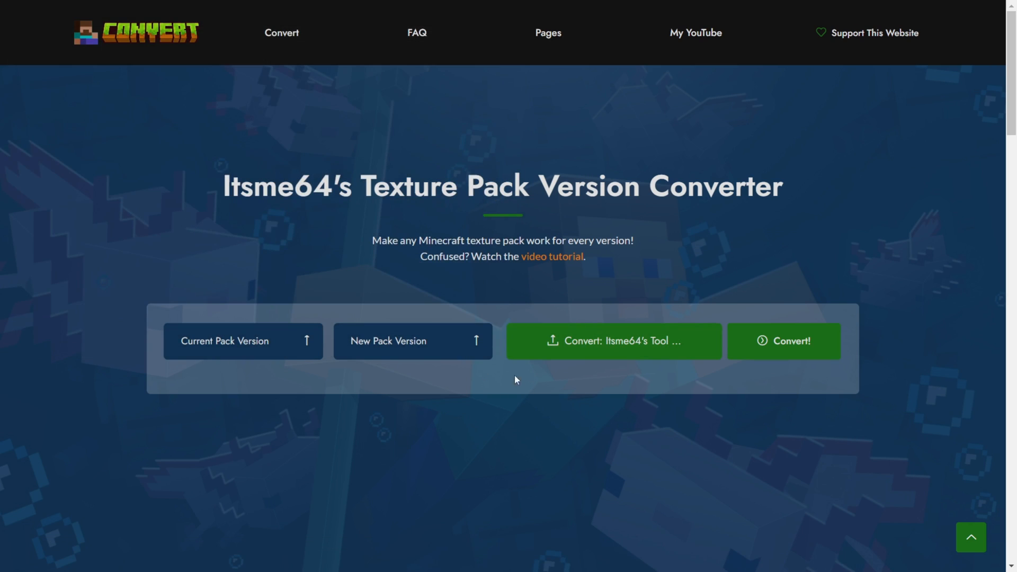
# - Set the current version to 1.20.3 - 1.20.4 and the target to 1.20.5 - 1.20.6
pyautogui.click(242, 341)
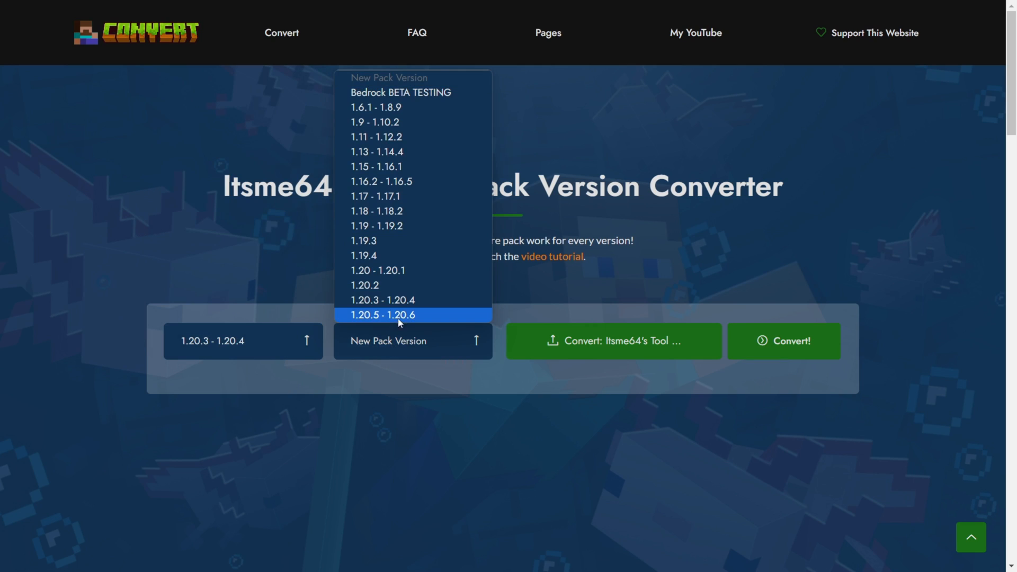
pyautogui.moveTo(400, 320)
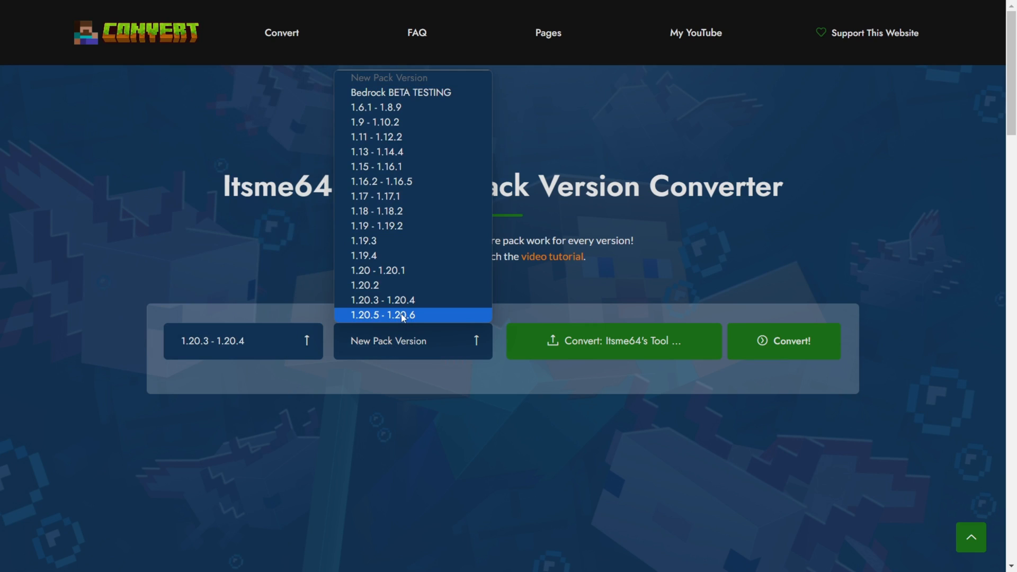
pyautogui.moveTo(363, 323)
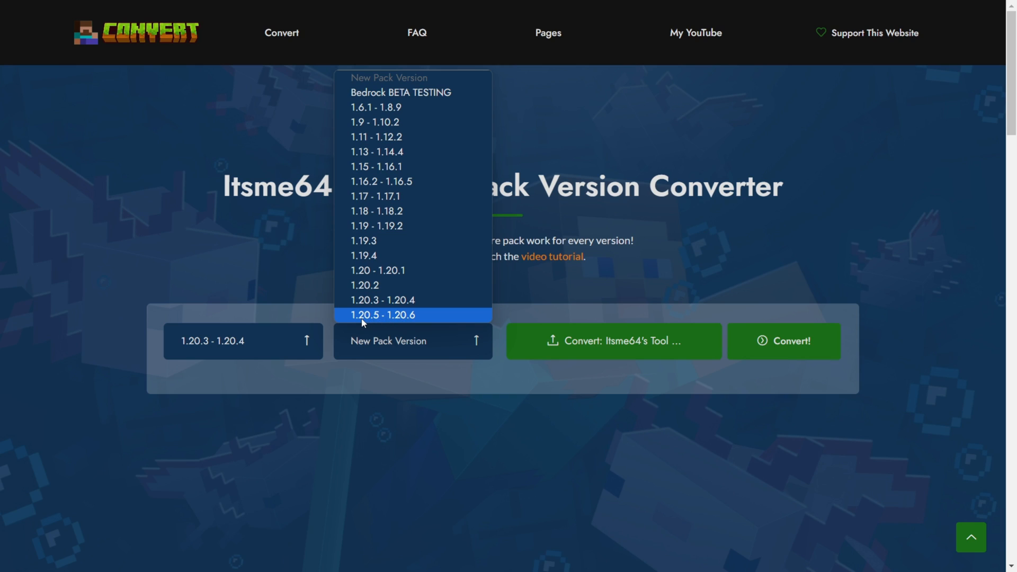
pyautogui.moveTo(399, 319)
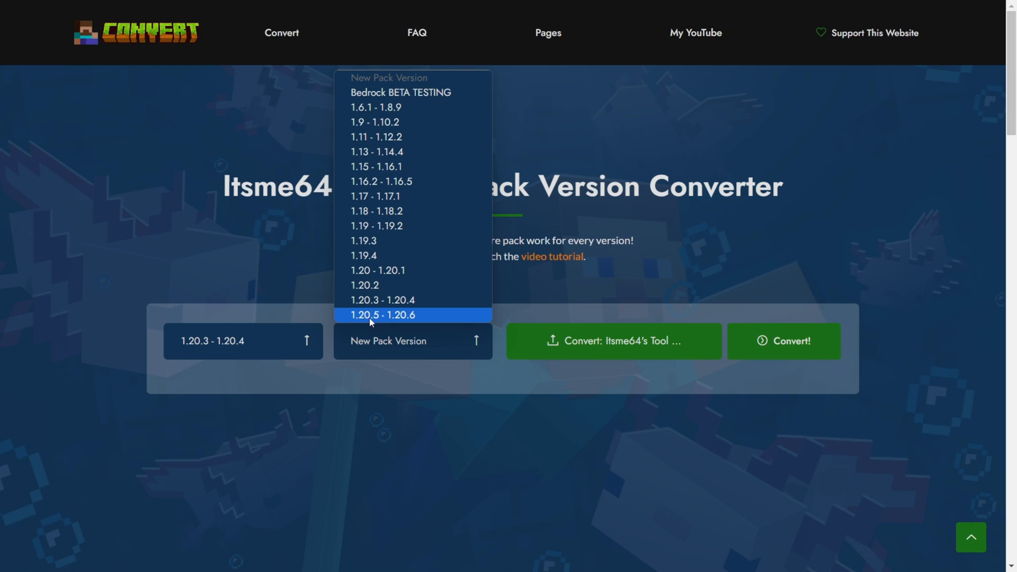
pyautogui.moveTo(400, 322)
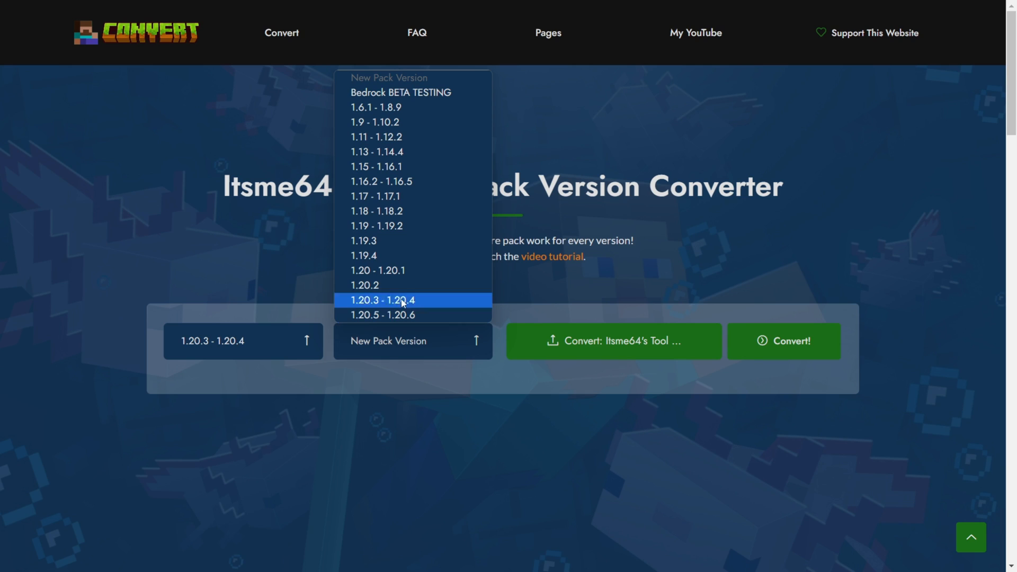
pyautogui.moveTo(408, 93)
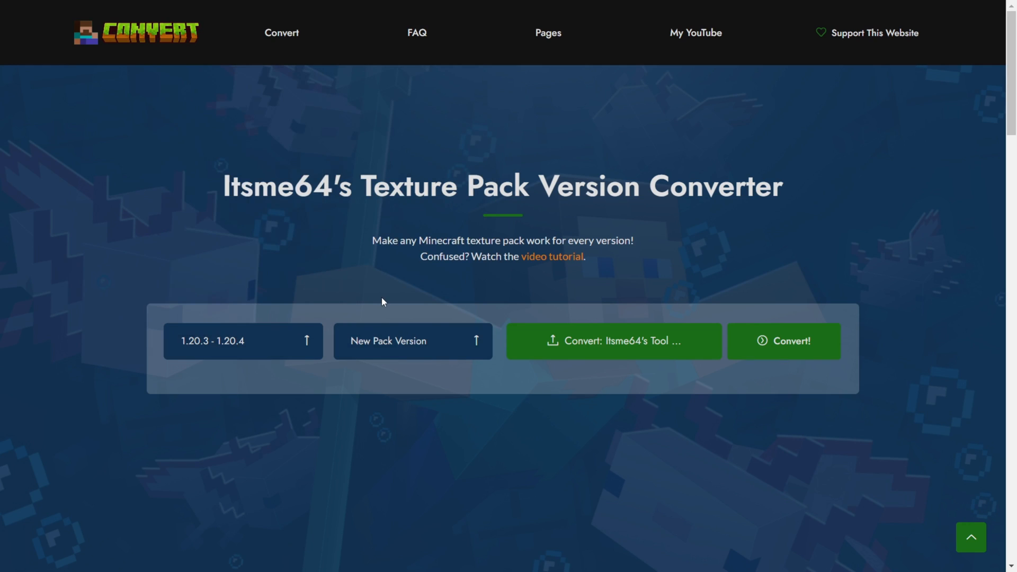
pyautogui.click(412, 340)
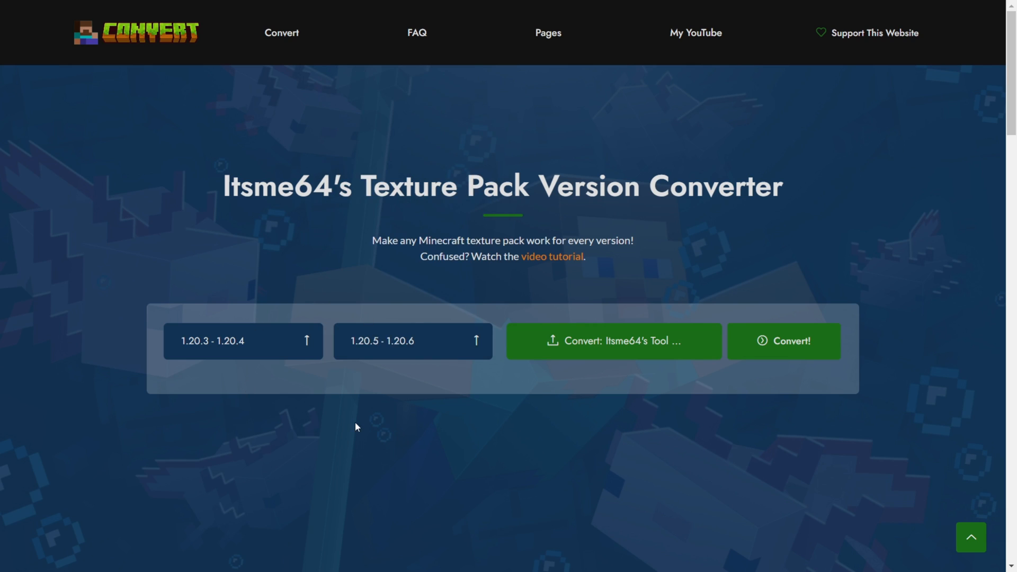
pyautogui.moveTo(396, 438)
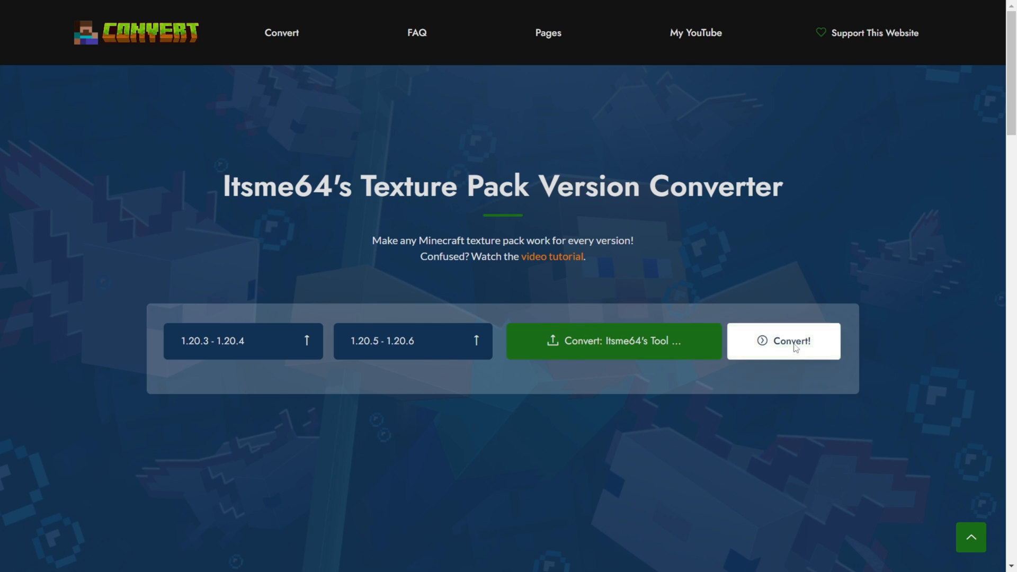
# - Convert the pack and skip the AdFoc.us ad so the download starts
pyautogui.click(781, 340)
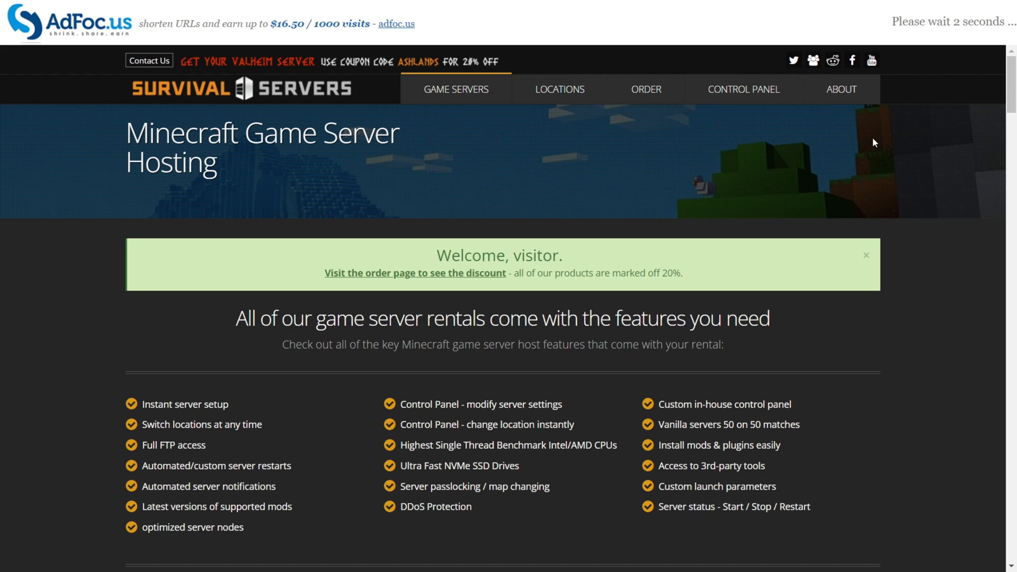
pyautogui.moveTo(972, 36)
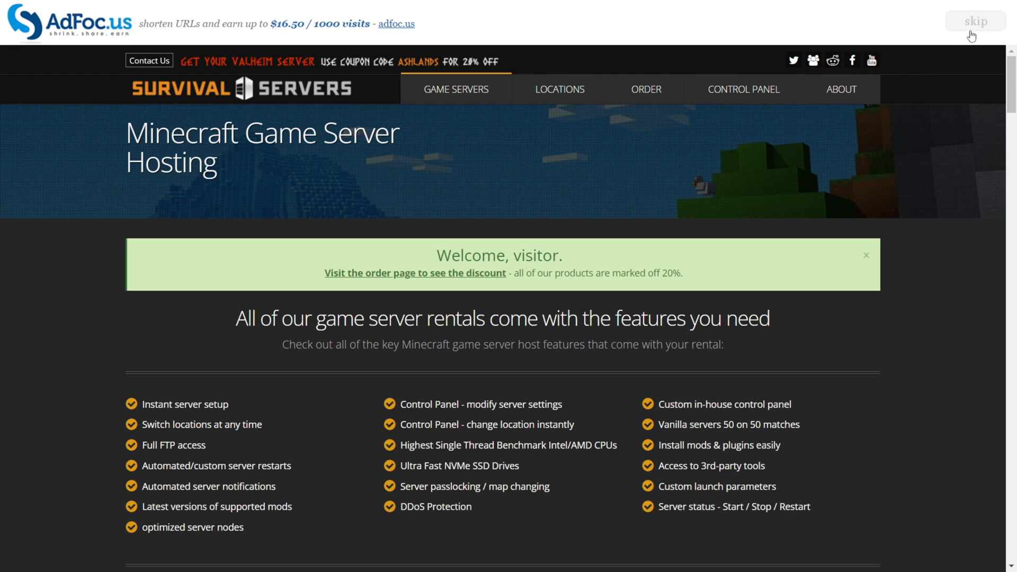
pyautogui.click(976, 21)
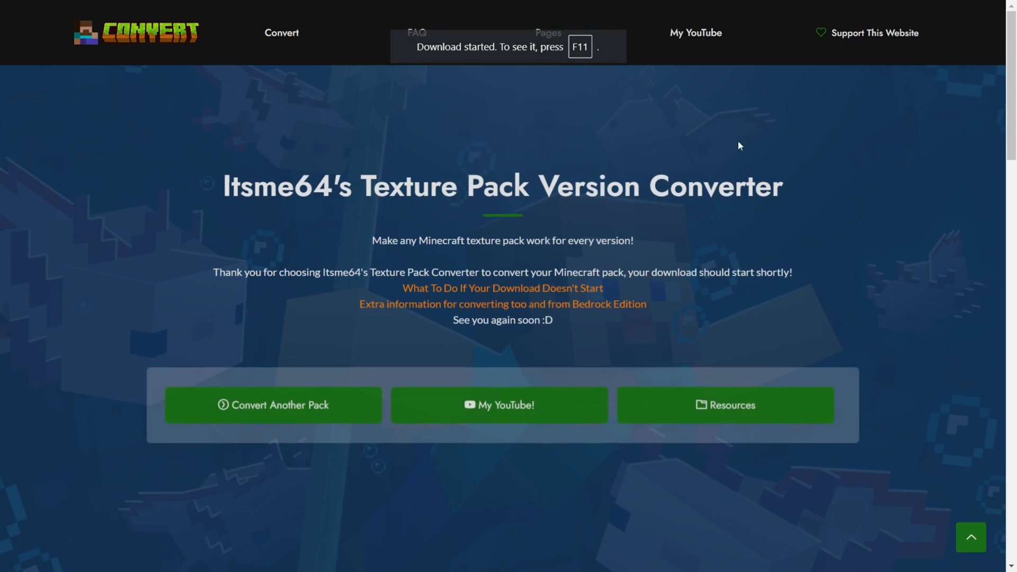
pyautogui.moveTo(498, 126)
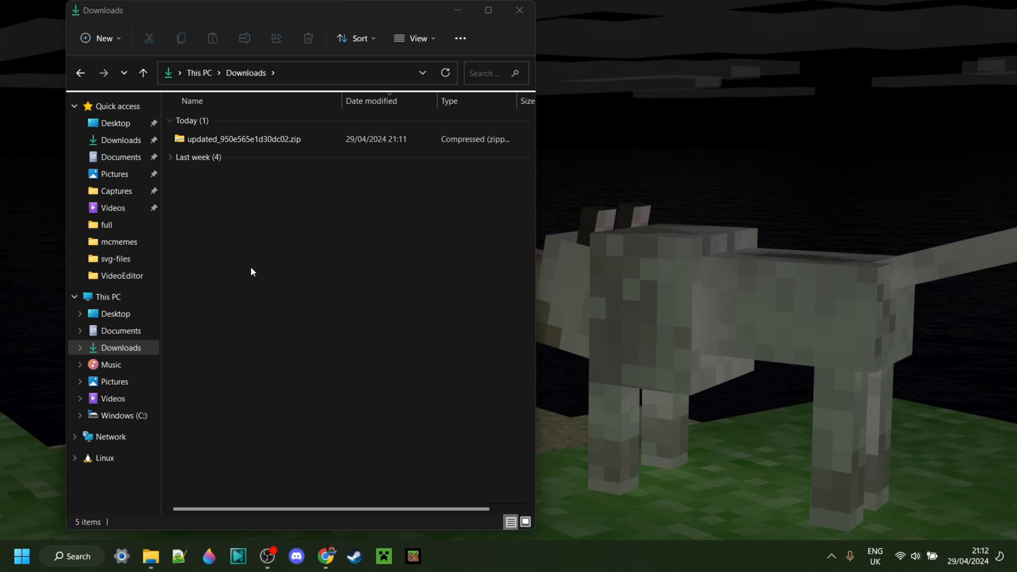
pyautogui.moveTo(252, 222)
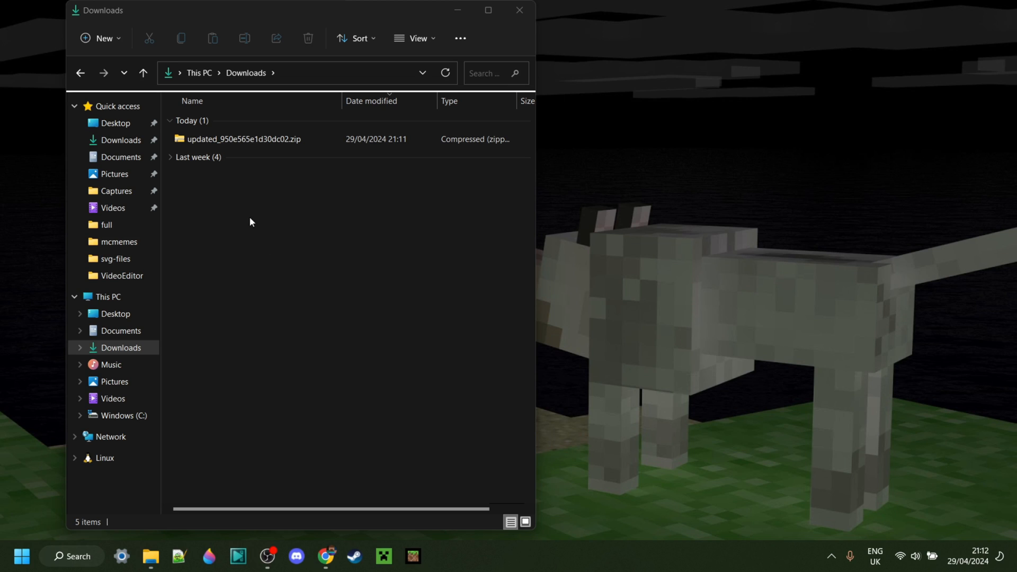
pyautogui.moveTo(262, 191)
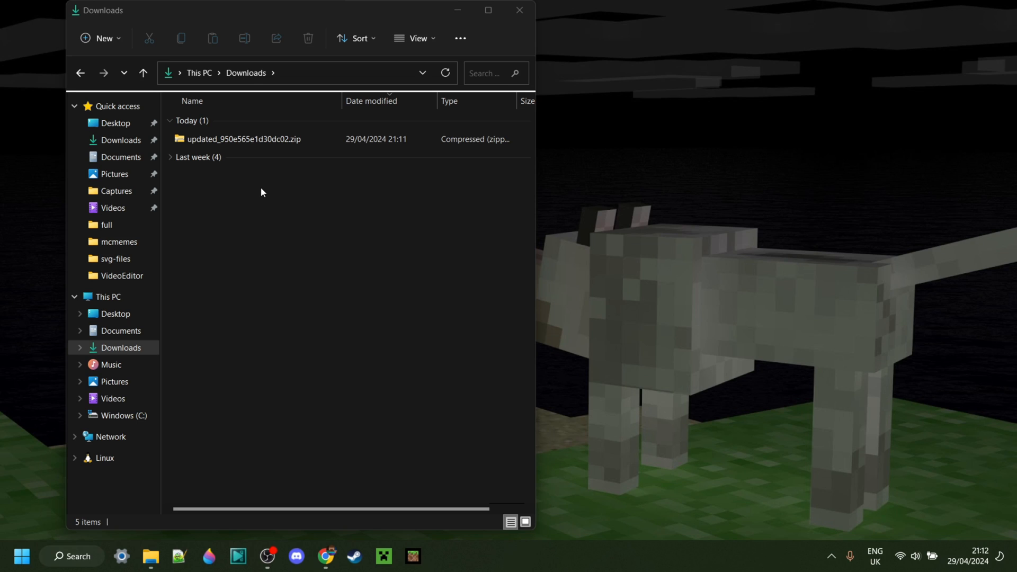
pyautogui.click(259, 139)
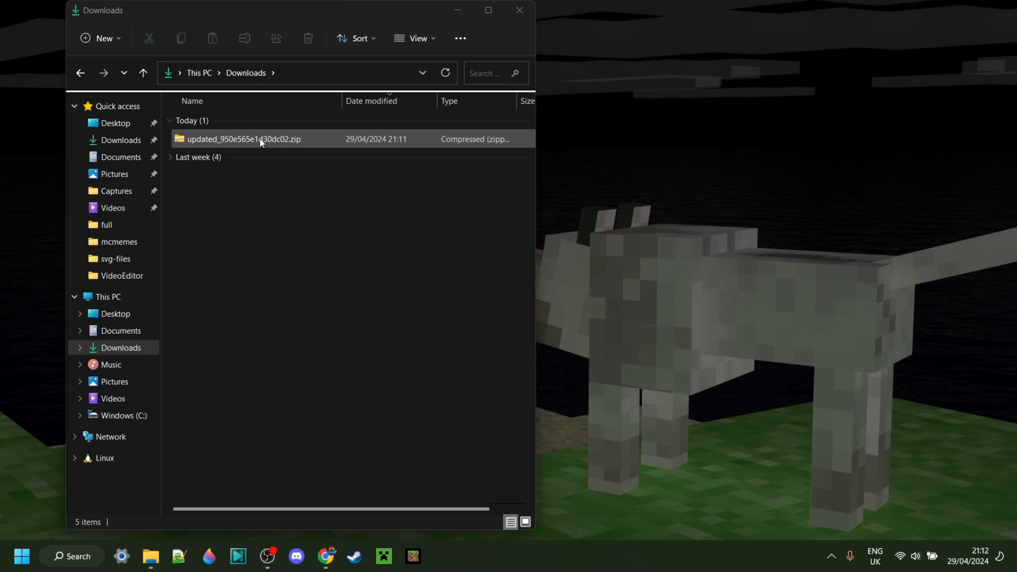
pyautogui.moveTo(254, 143)
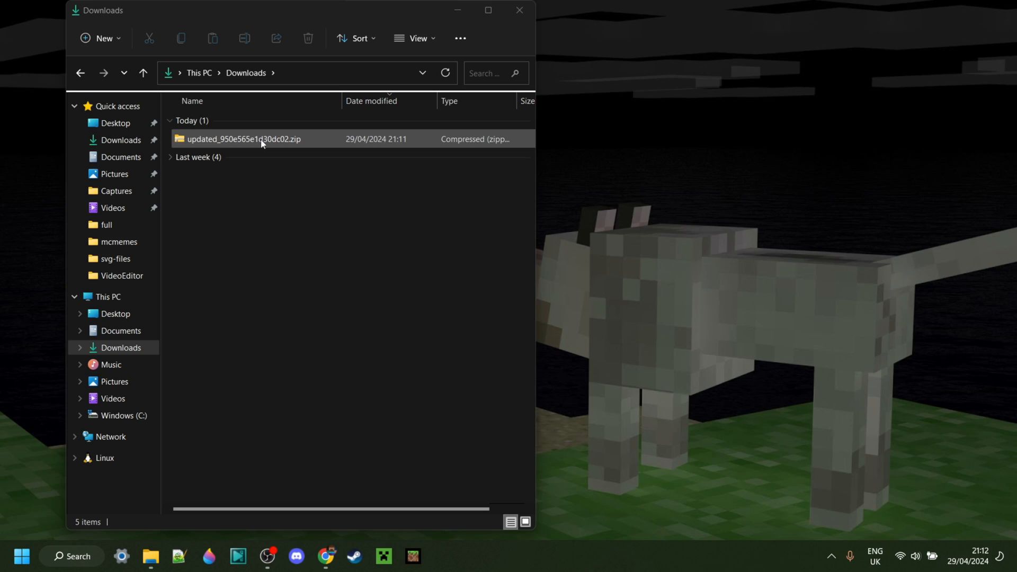
pyautogui.click(288, 186)
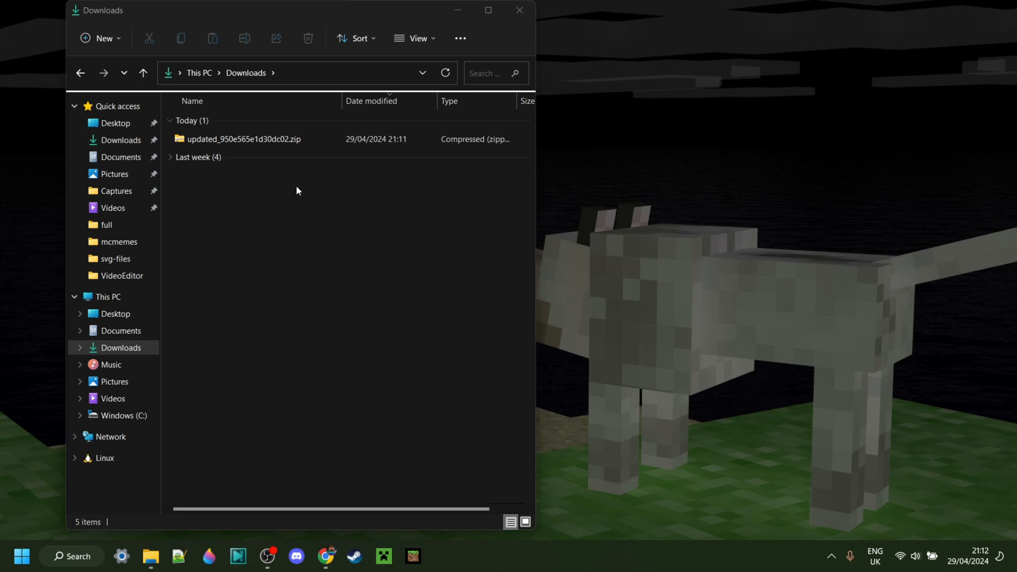
pyautogui.moveTo(252, 256)
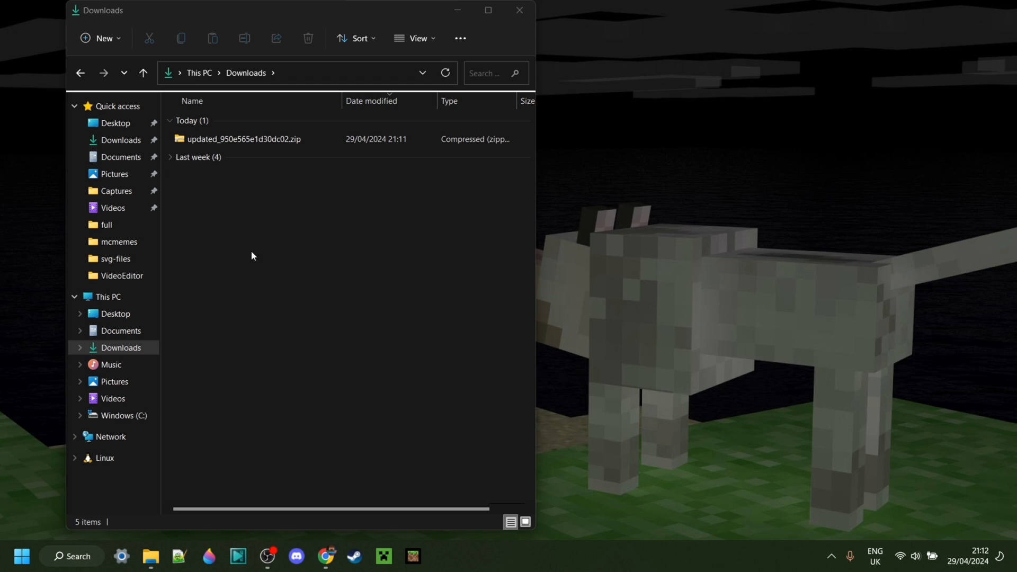
pyautogui.moveTo(235, 213)
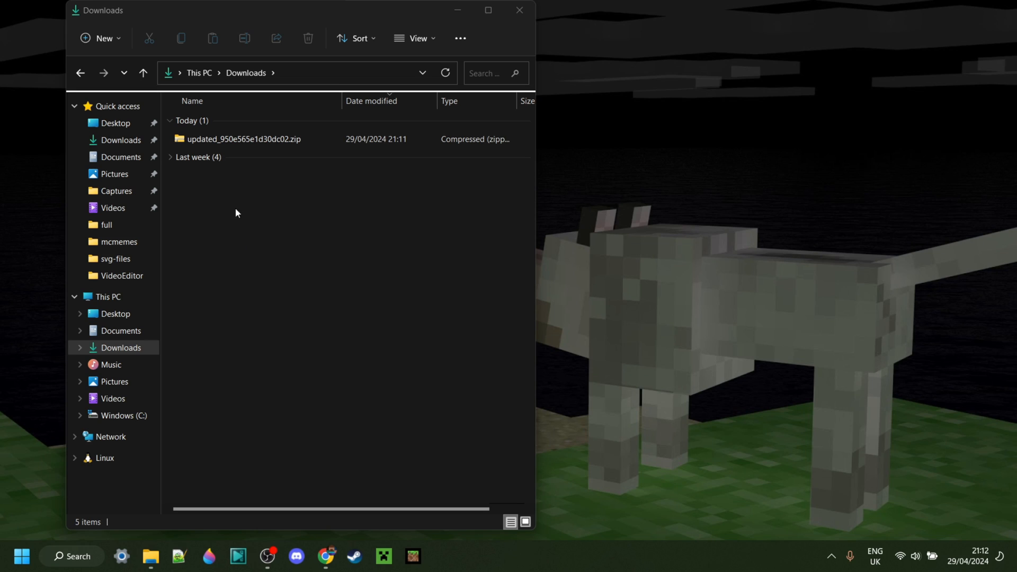
# - Rename the downloaded zip to Itsme64's Tool Revamp 1.20.6.zip
pyautogui.rightClick(244, 139)
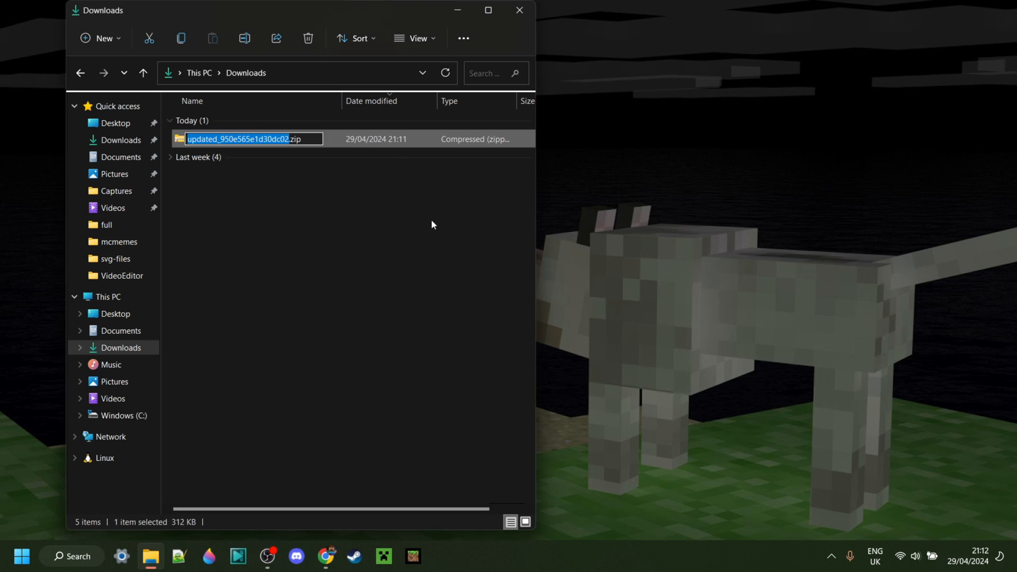
pyautogui.write("Itsme64's T.zip")
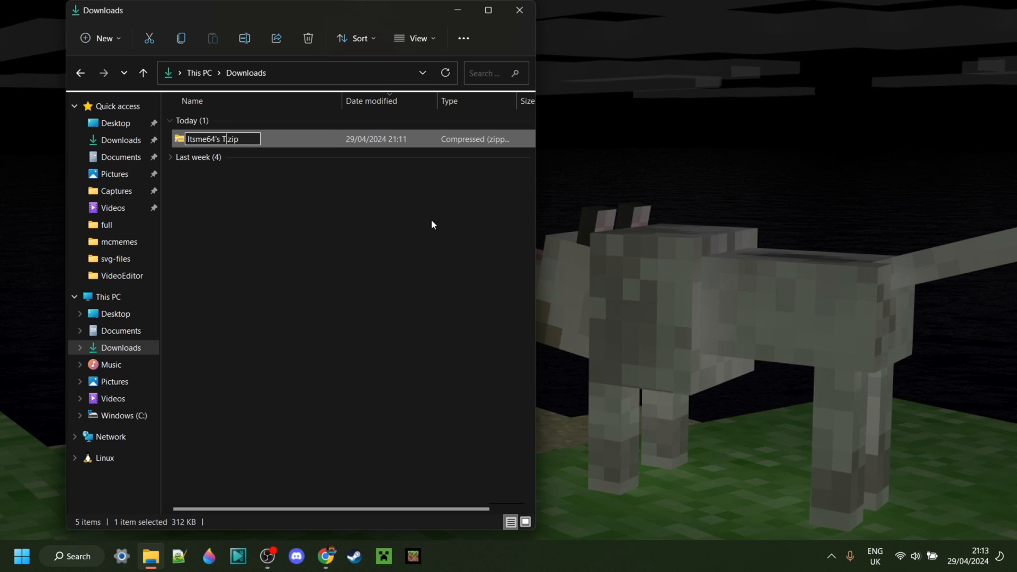
pyautogui.write('ool')
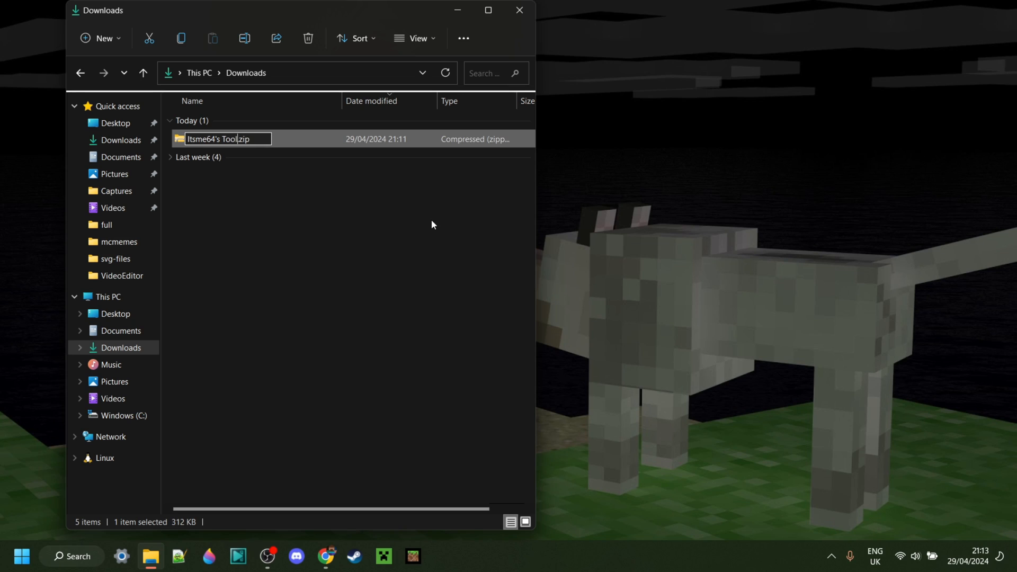
pyautogui.write('Revamp 1.20.6')
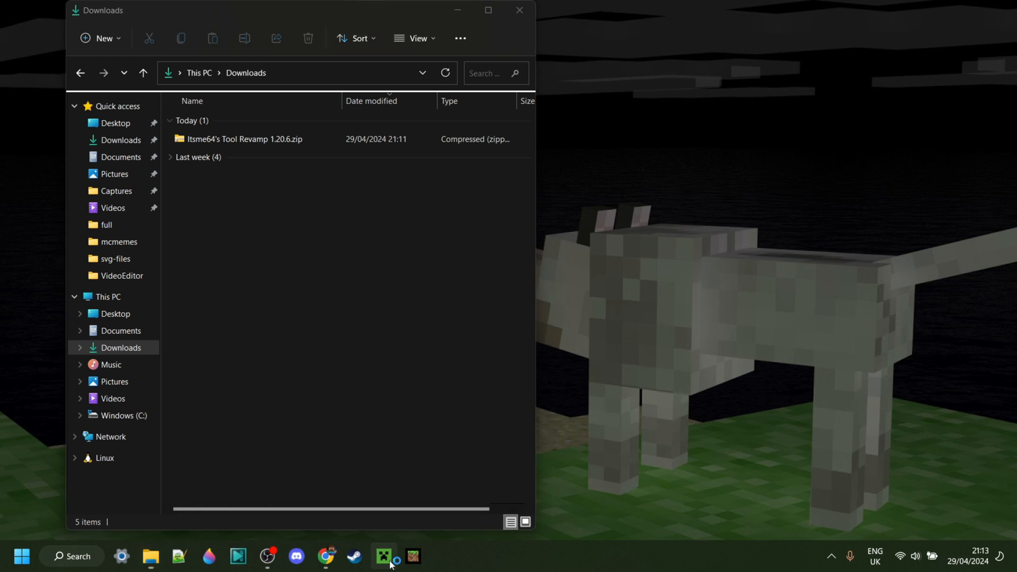
# - Drop Itsme64's Tool Revamp 1.20.6.zip into Minecraft's Resource Packs and confirm adding it
pyautogui.click(384, 556)
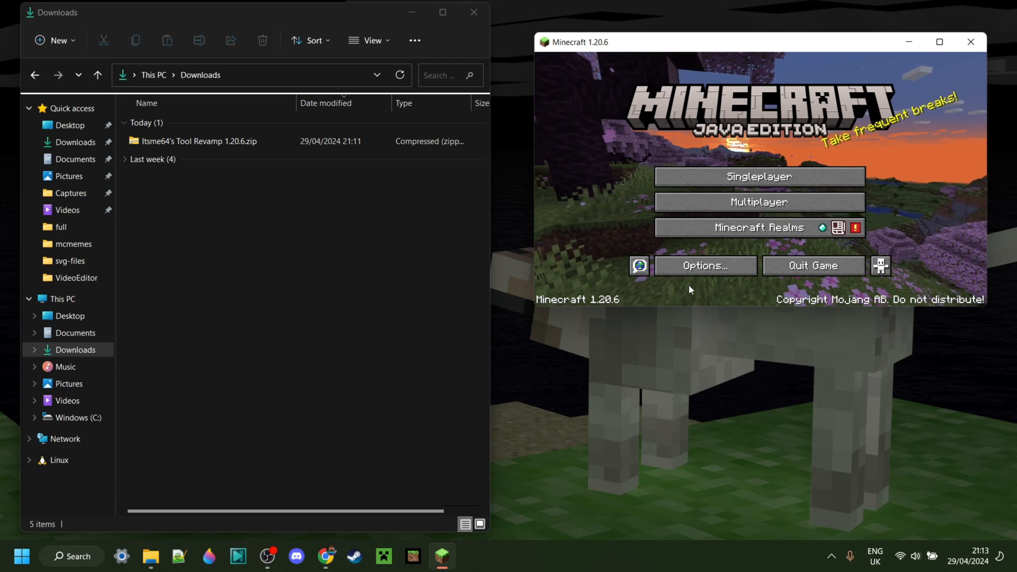
pyautogui.click(638, 266)
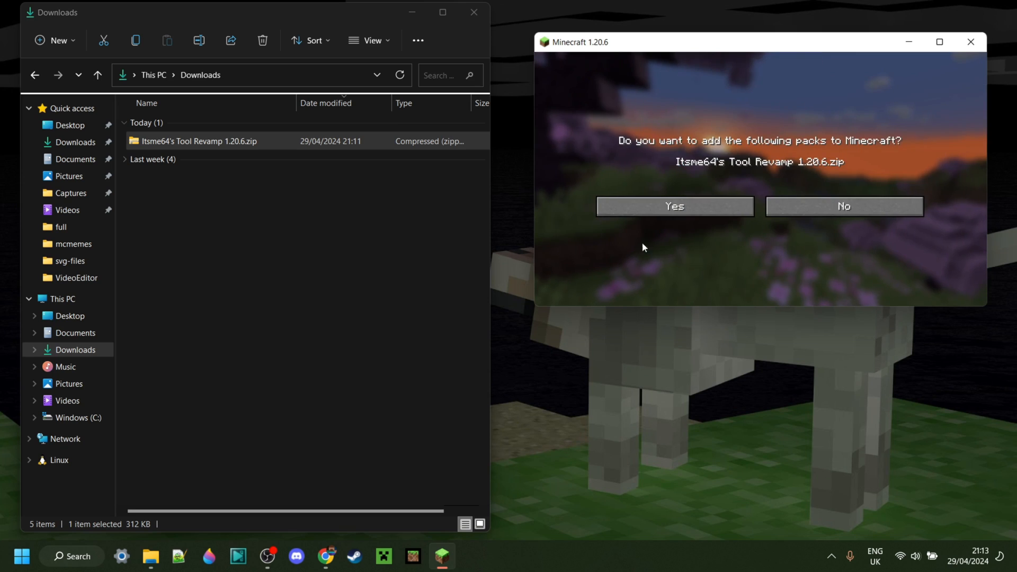
pyautogui.click(673, 207)
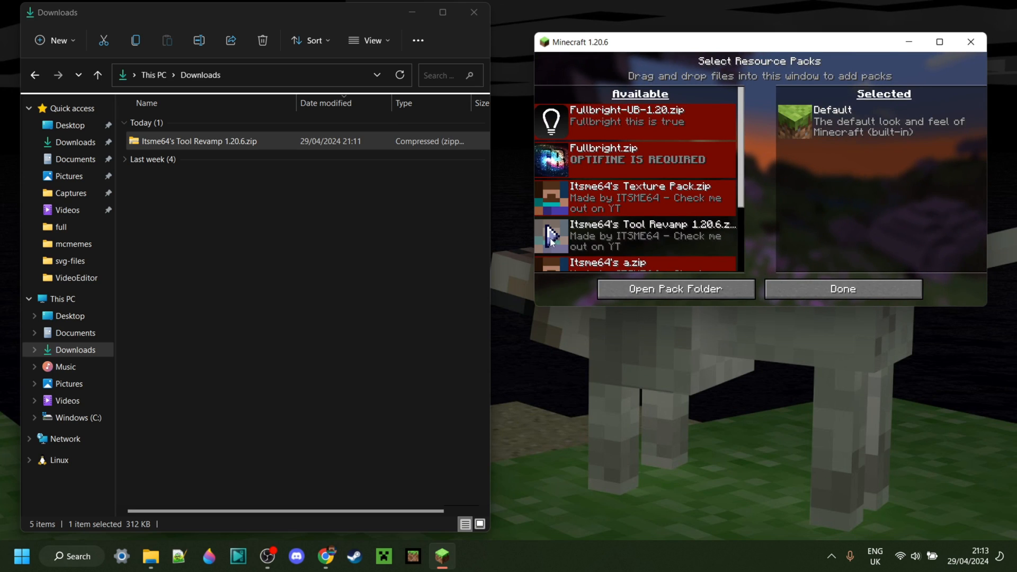